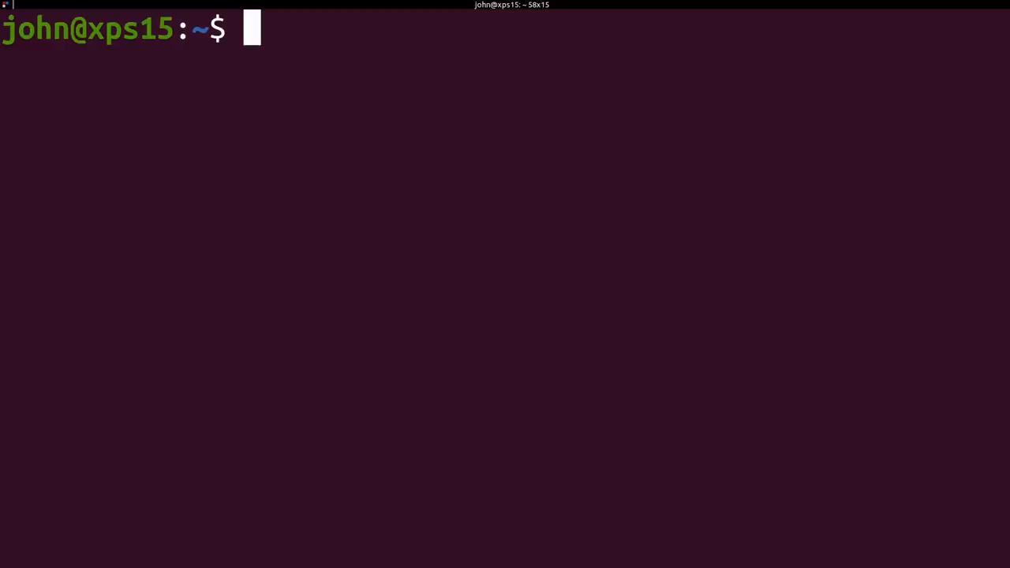
Change the shell's working directory to ~/ecppt/EXAM_FOLDER/footage using cd with Tab completion
text(cd ecppt/)
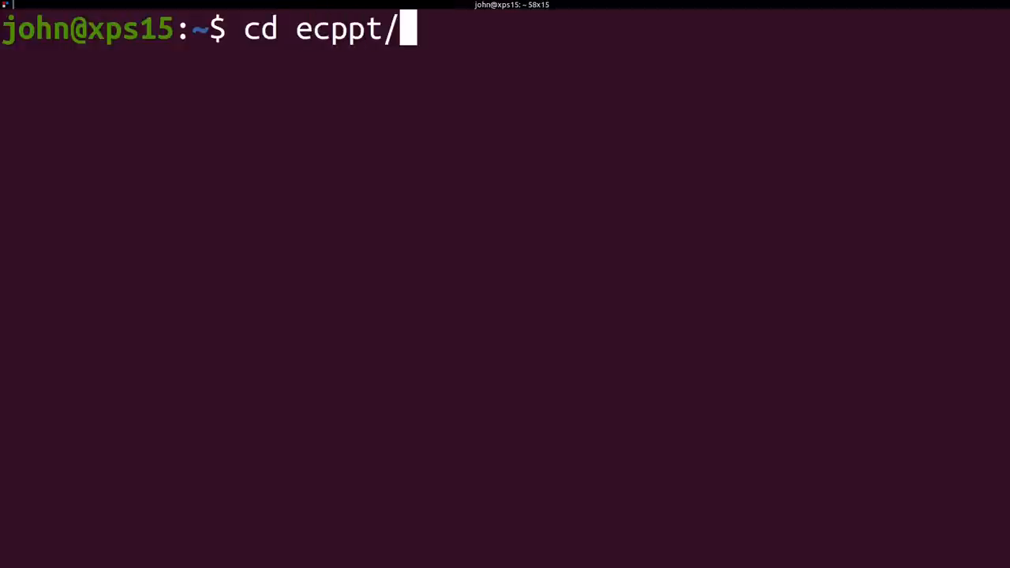
key(Return)
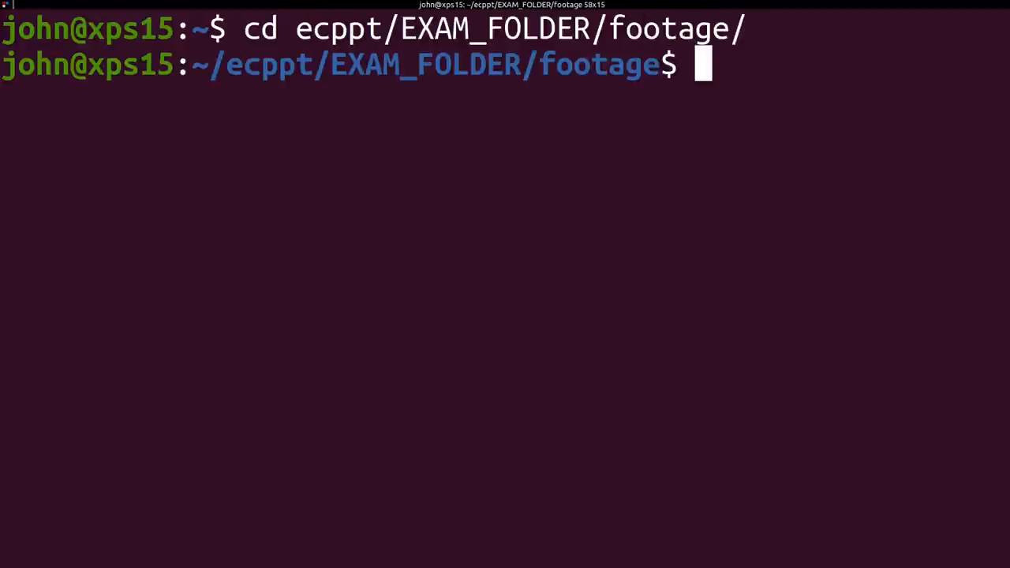